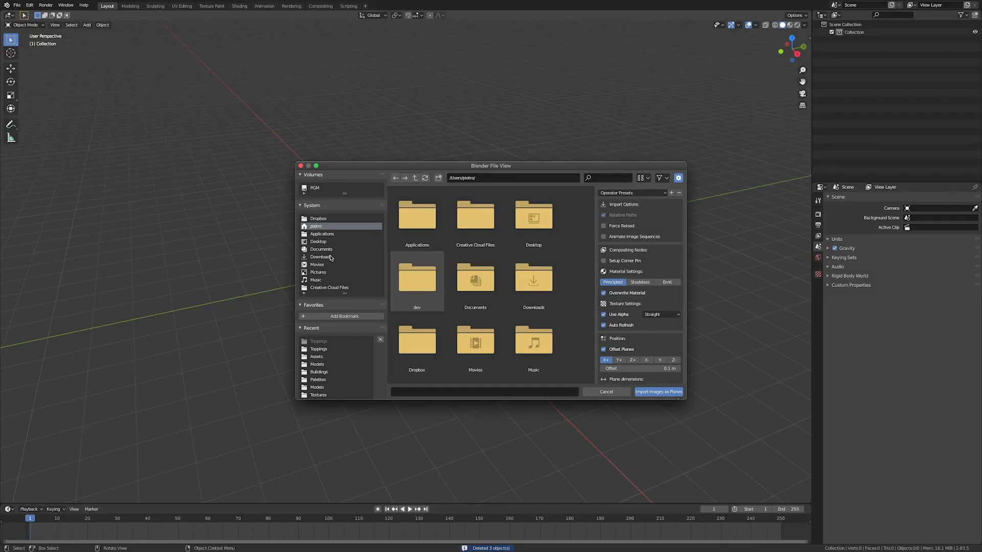
- Browse the home folder in Blender's Import Images as Planes file view
left_click(657, 391)
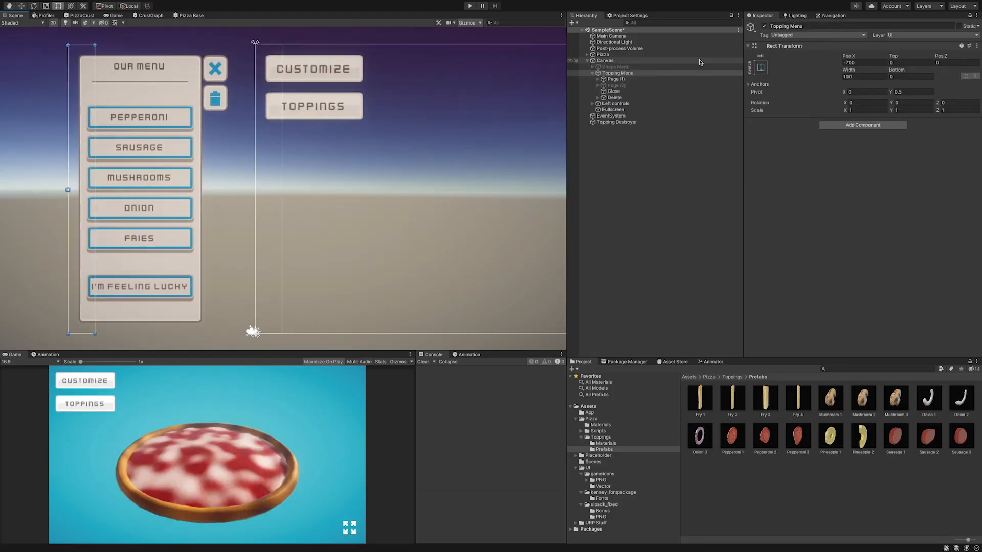
left_click(603, 55)
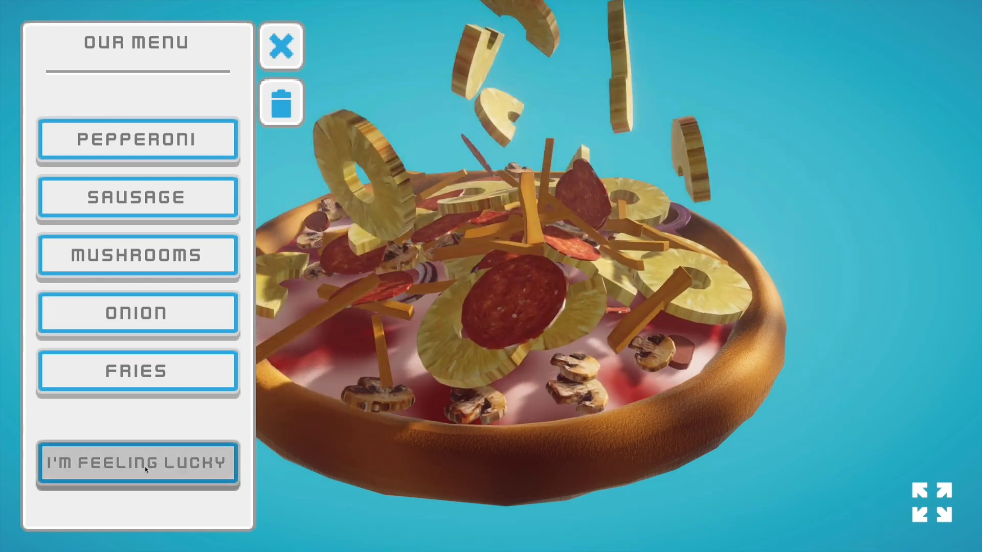
- Press I'M FEELING LUCKY twice to drop random topping batches onto the pizza
left_click(137, 462)
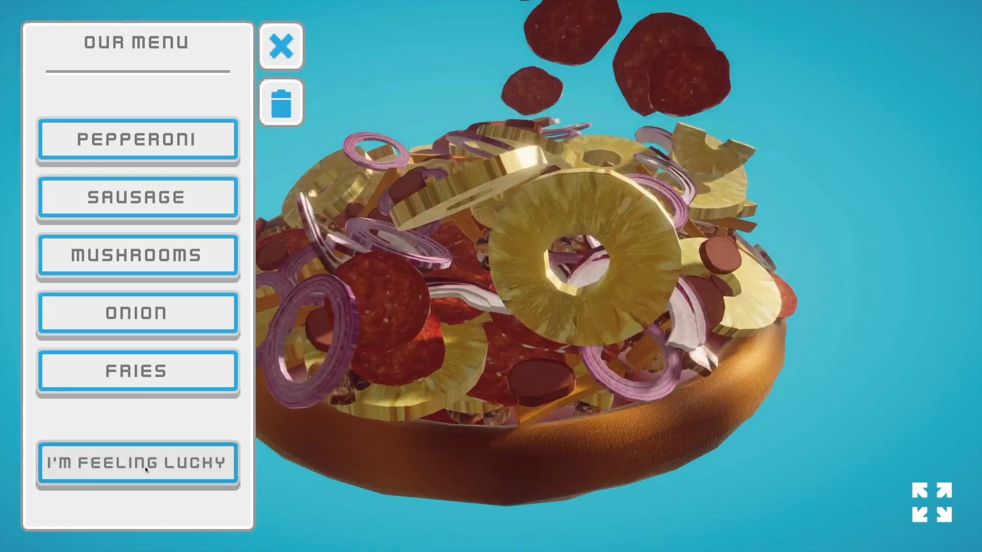
left_click(136, 462)
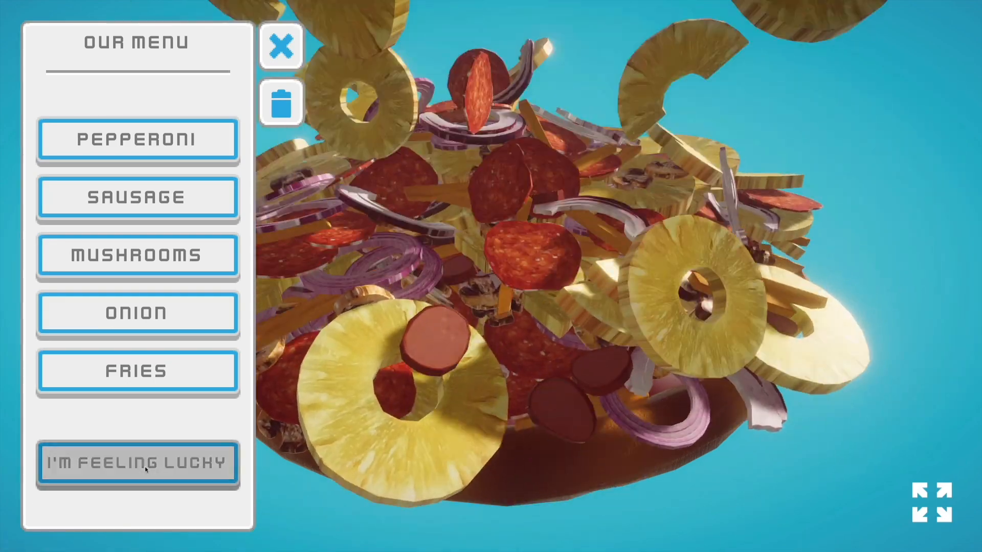